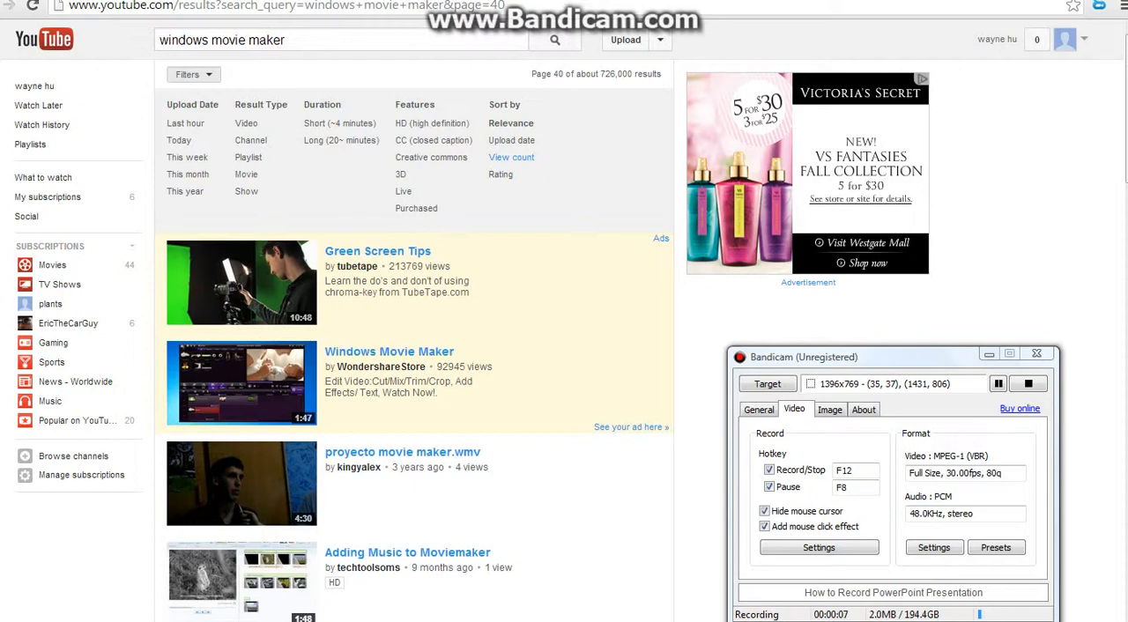
Sort the 'windows movie maker' search results by View count via the Filters menu
left_click(511, 157)
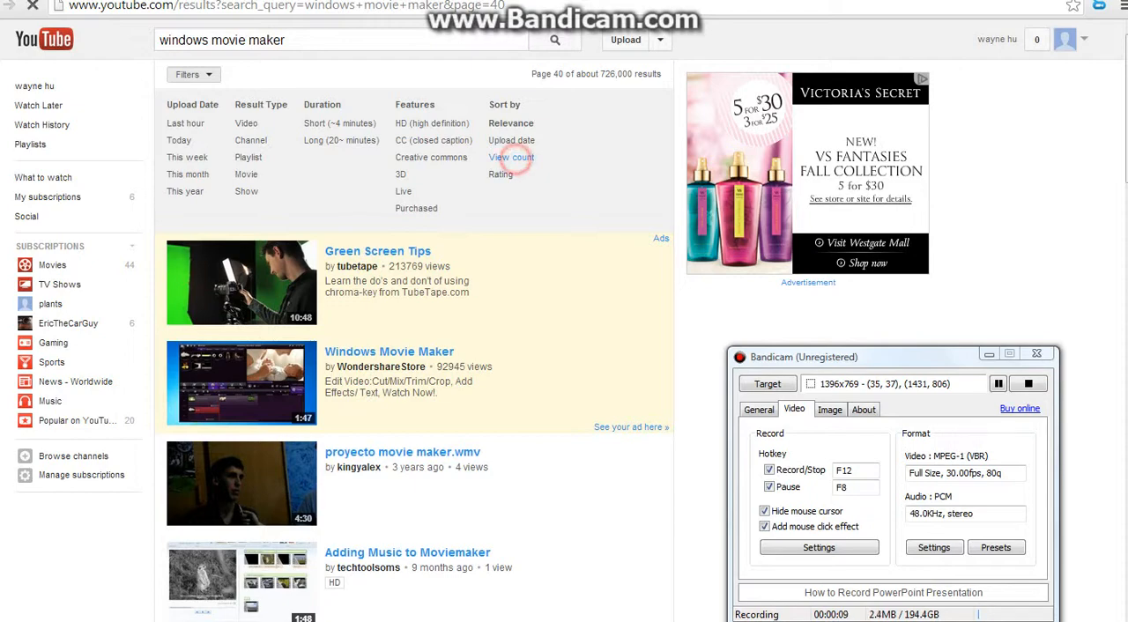
left_click(511, 157)
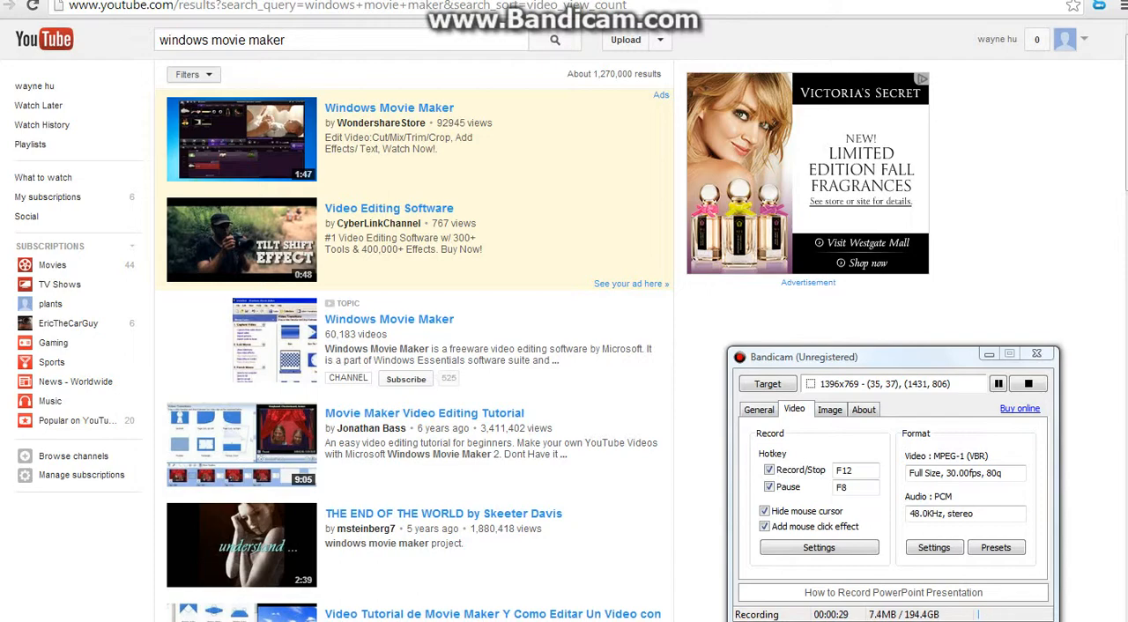
Re-sort the results by Rating so top-rated videos appear first
left_click(192, 74)
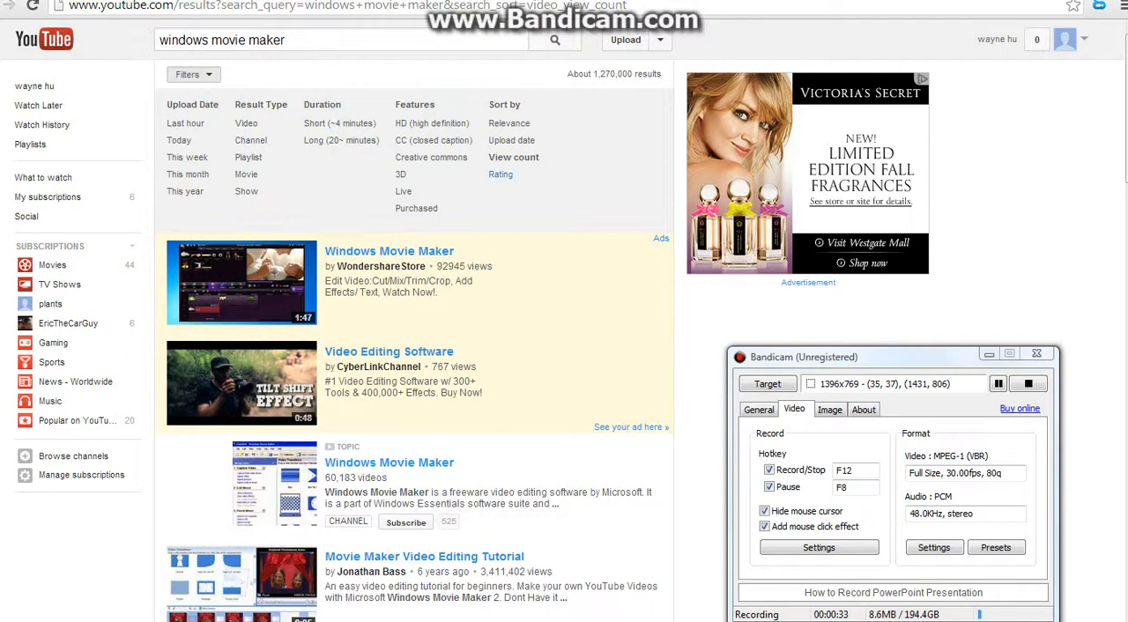
left_click(501, 173)
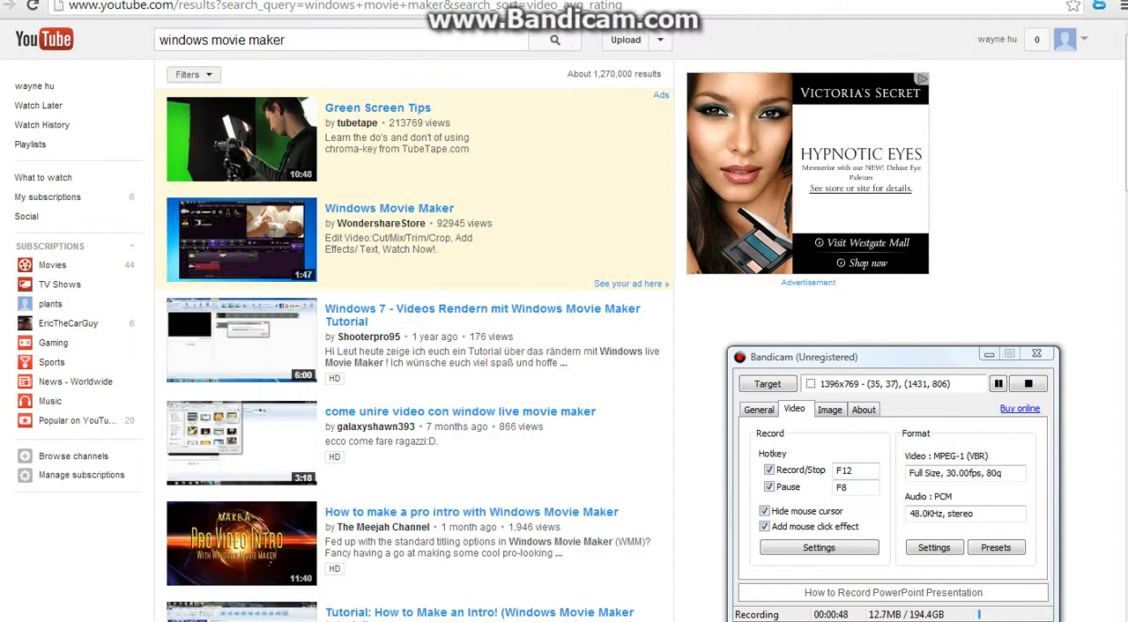
Re-sort the results by Upload date so the newest videos appear first
left_click(194, 74)
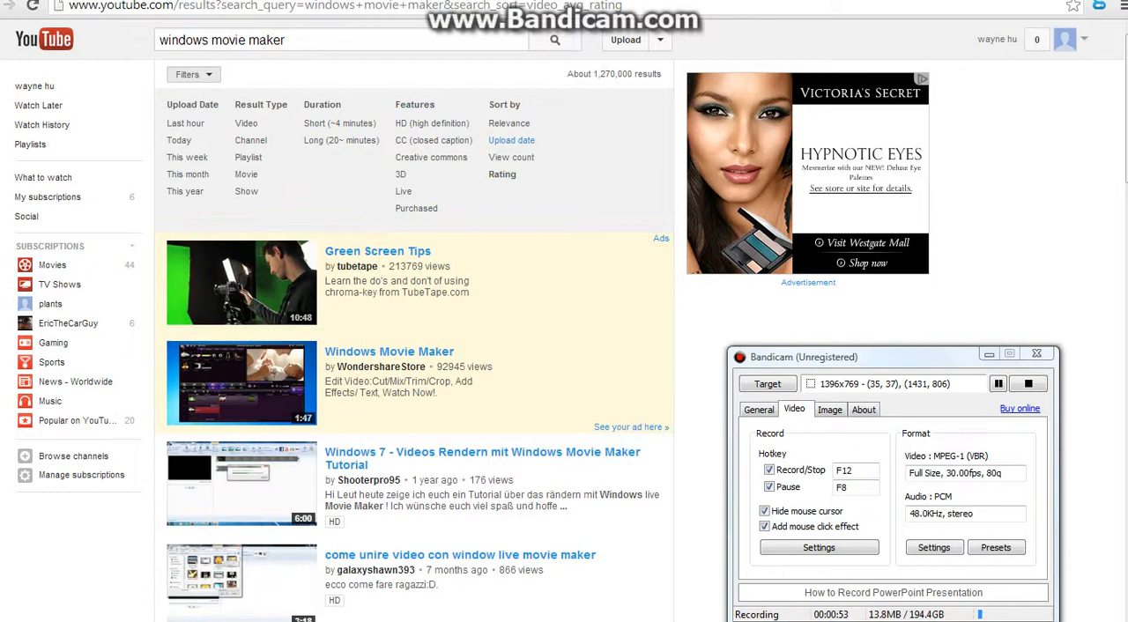
left_click(511, 141)
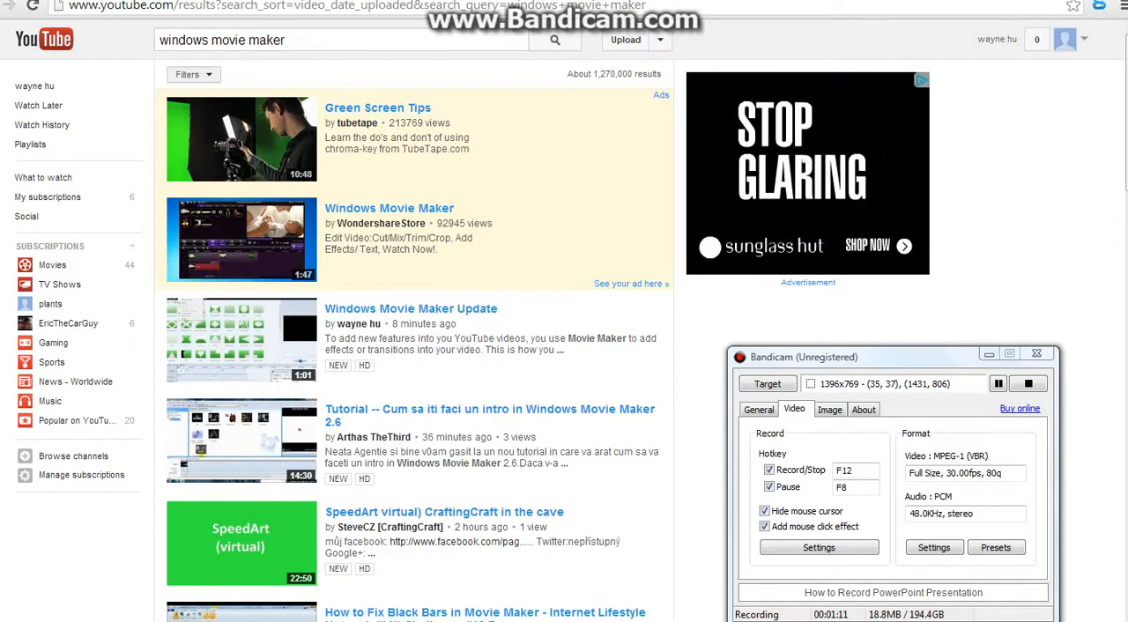
Restore the default Relevance ordering of the search results
left_click(186, 74)
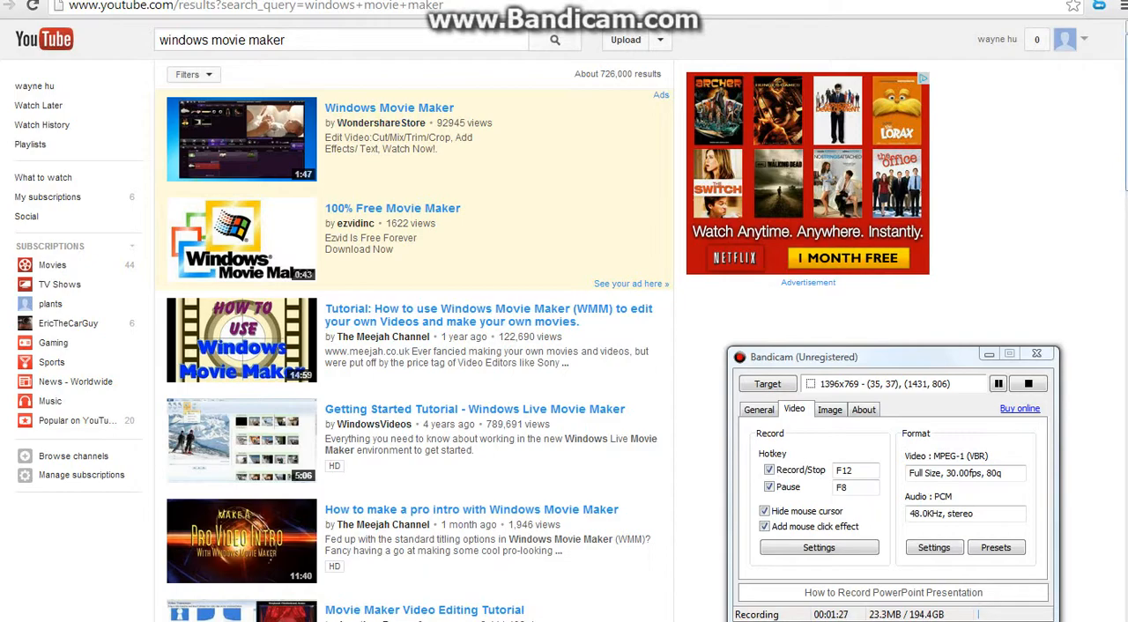
Scroll to the results pager and go to page 7 of the relevance-ordered results
scroll("down", 3)
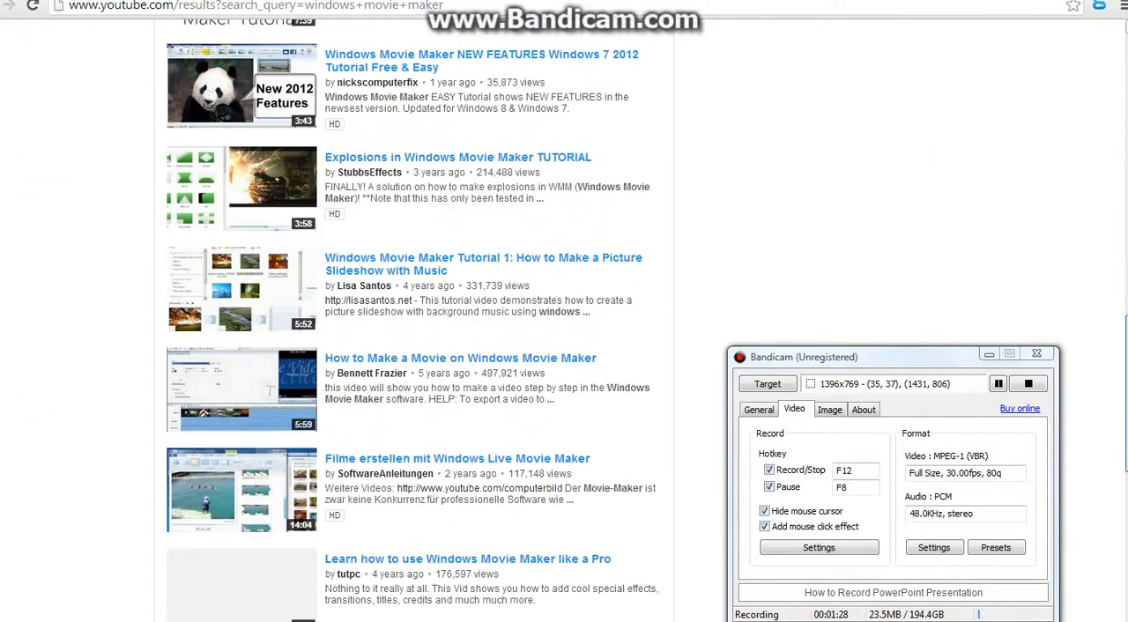
scroll("down", 3)
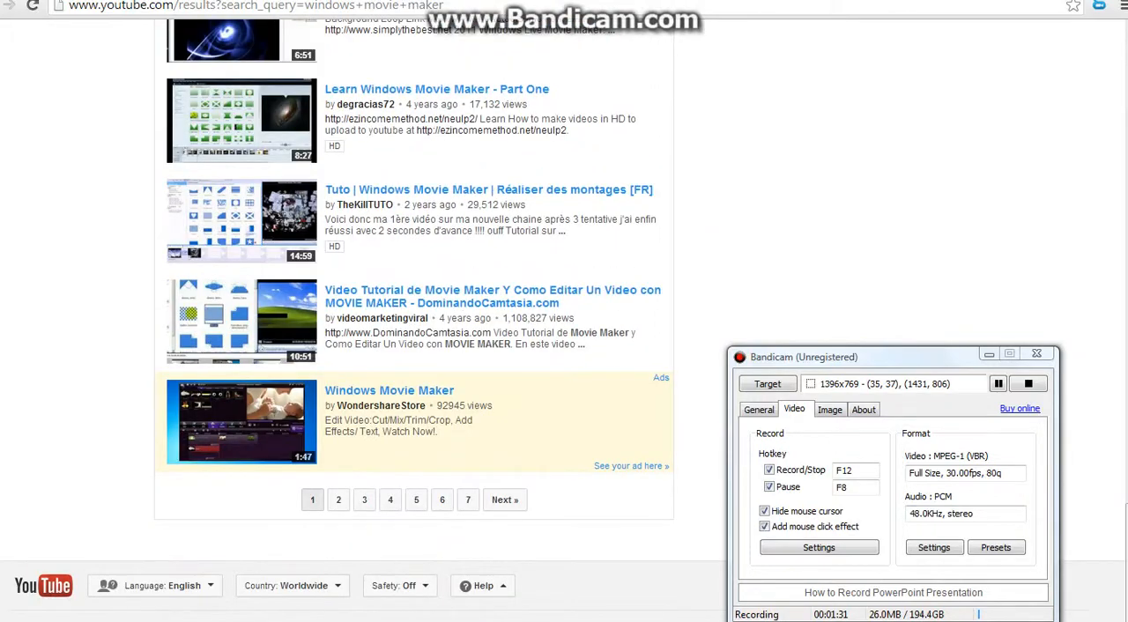
left_click(469, 501)
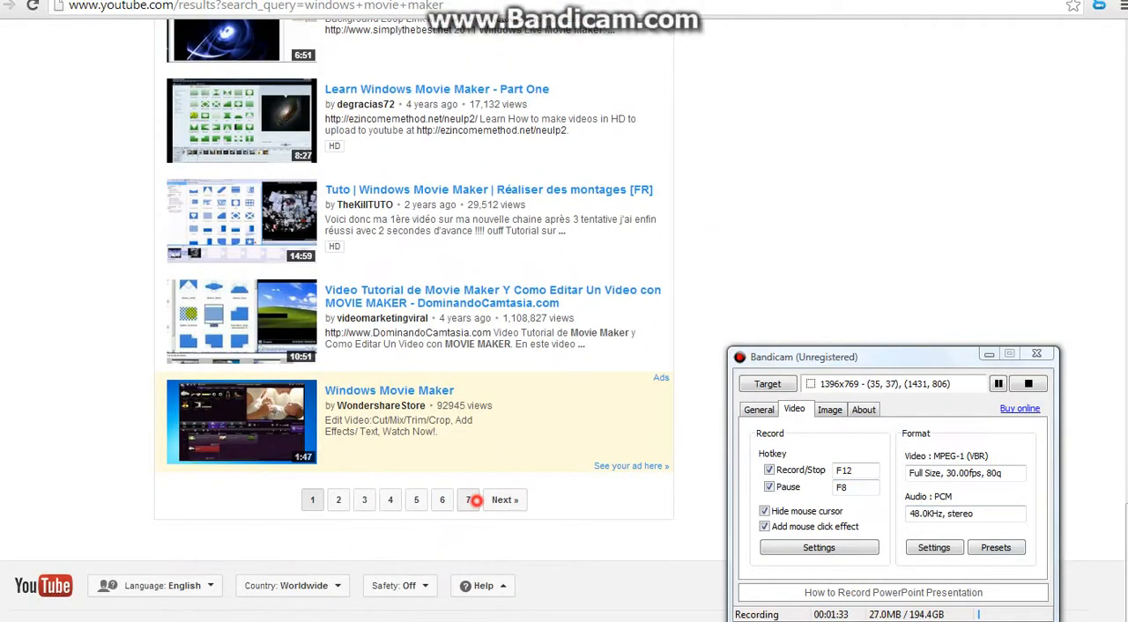
left_click(468, 500)
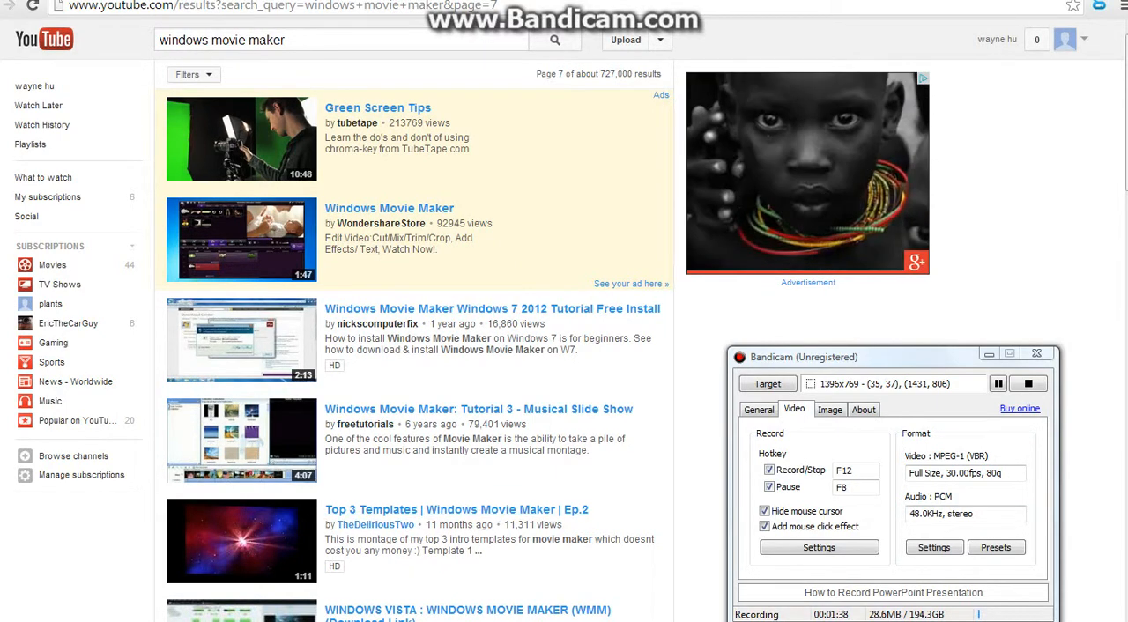
scroll("down", 3)
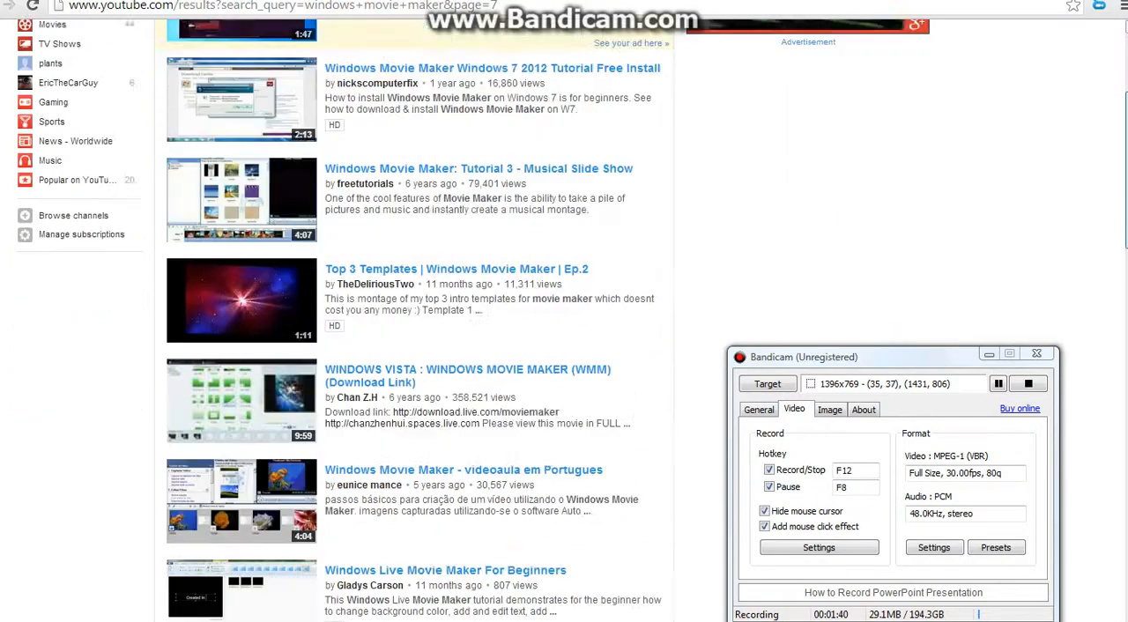
scroll("down", 3)
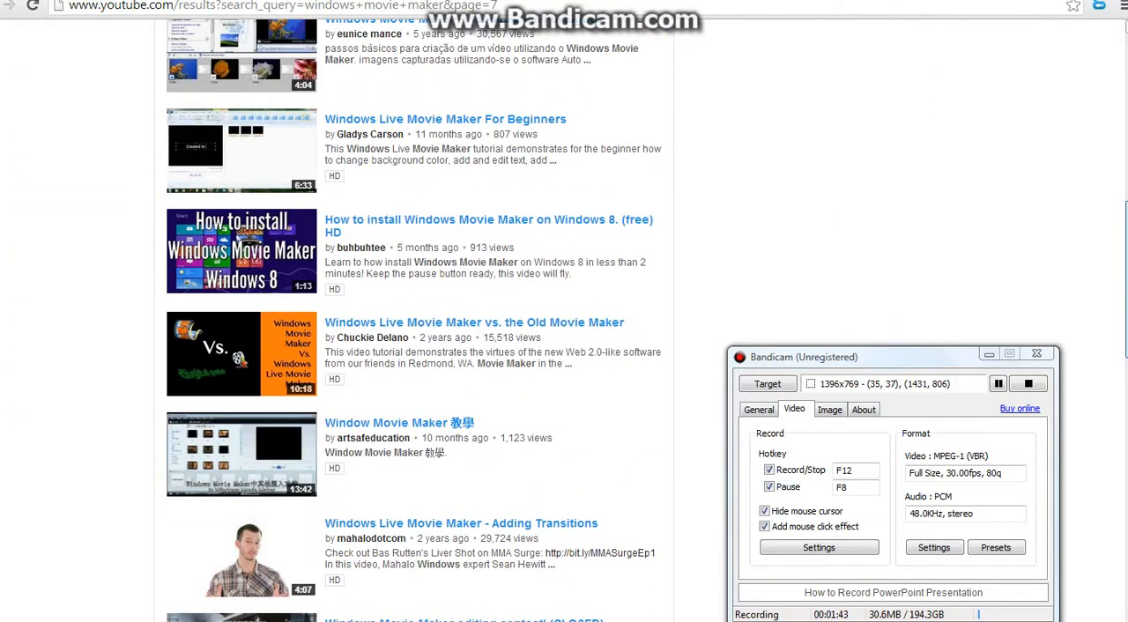
scroll("down", 3)
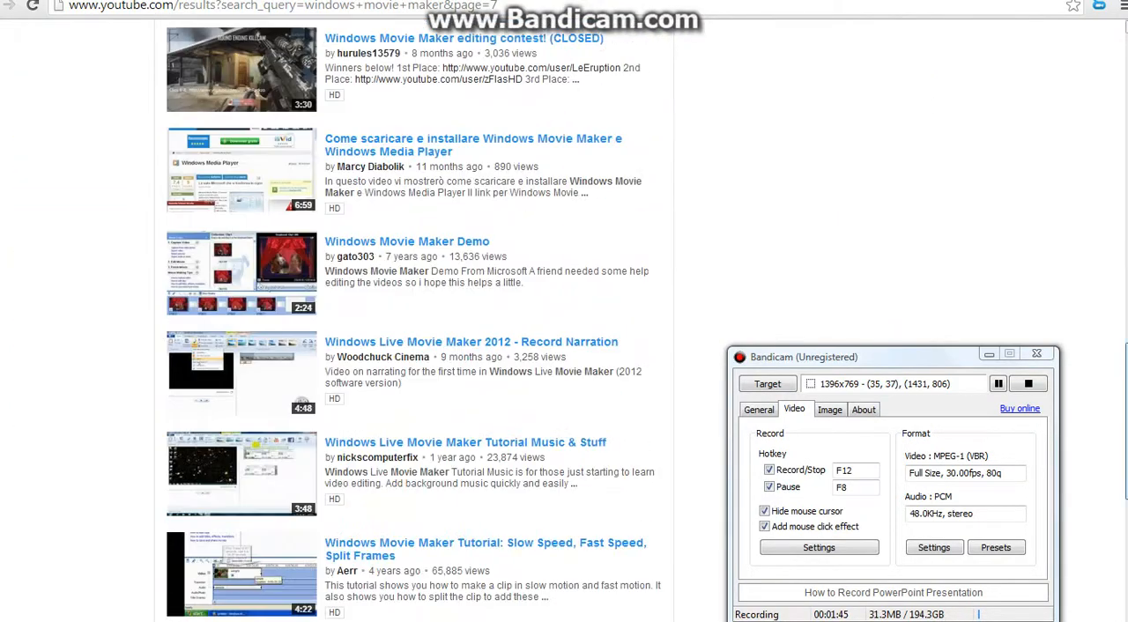
scroll("down", 3)
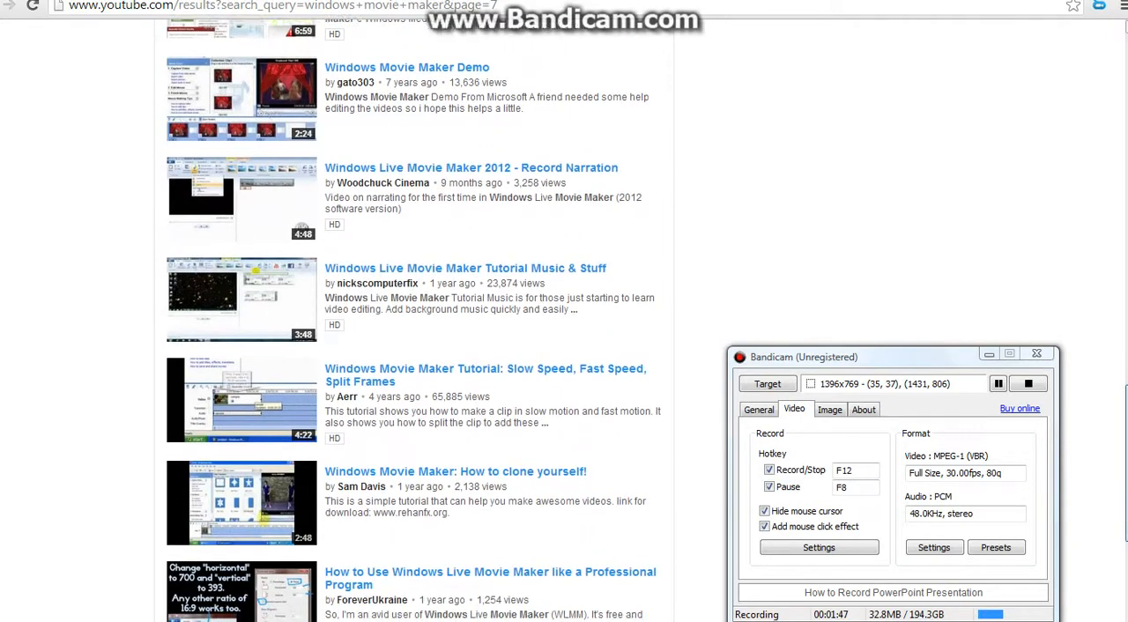
scroll("down", 3)
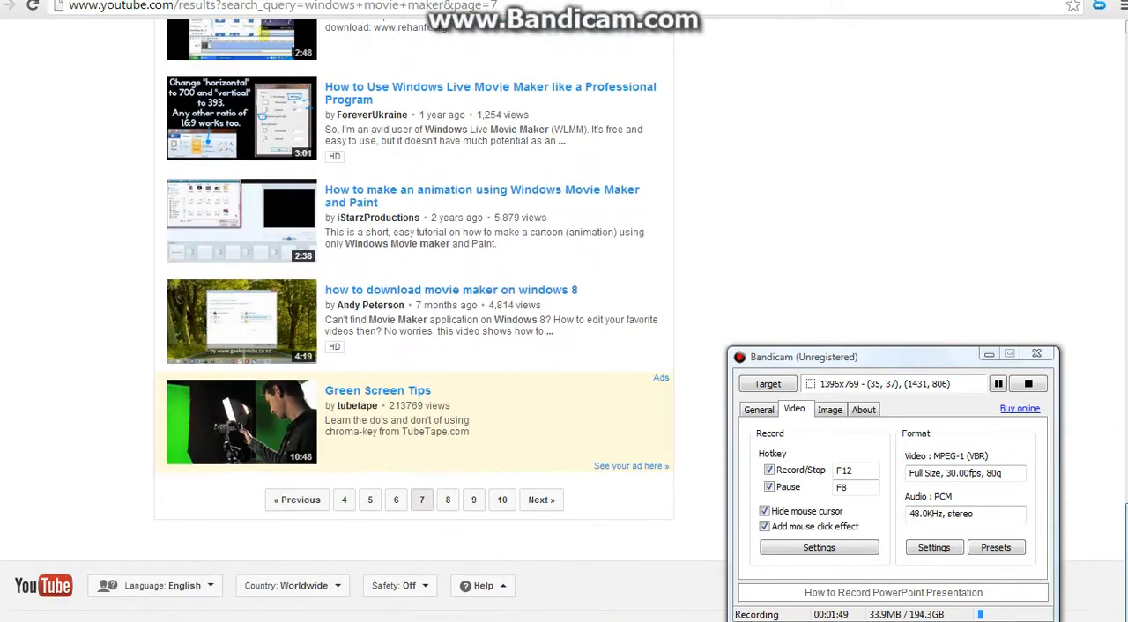